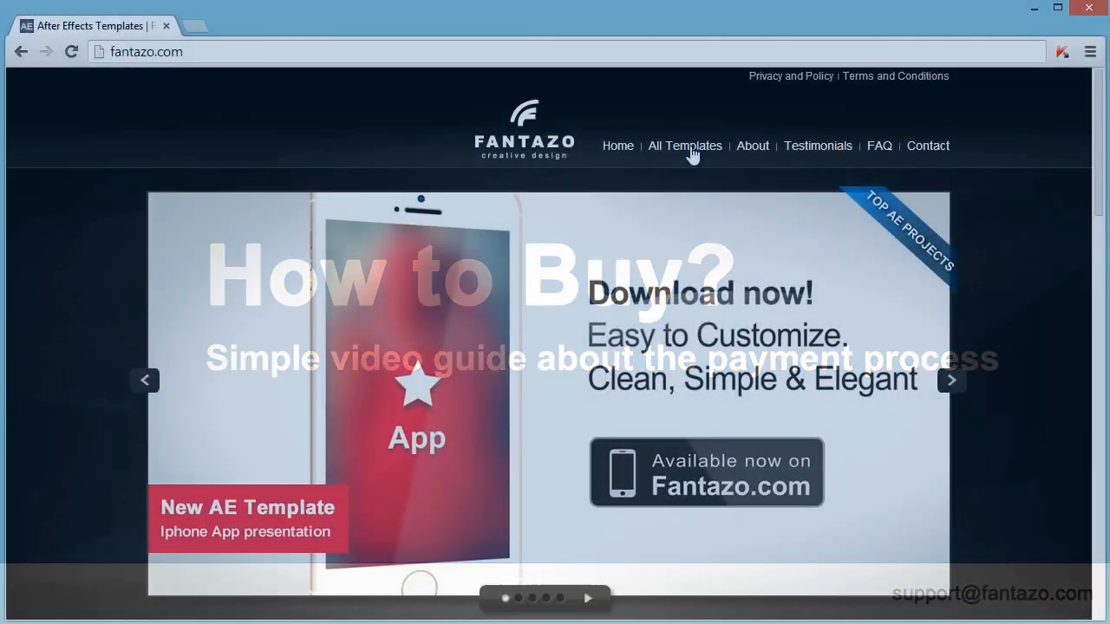
- From All Templates, open the 'Fast, Simple, Elegant' corporate intro template's $30 product page
click(684, 146)
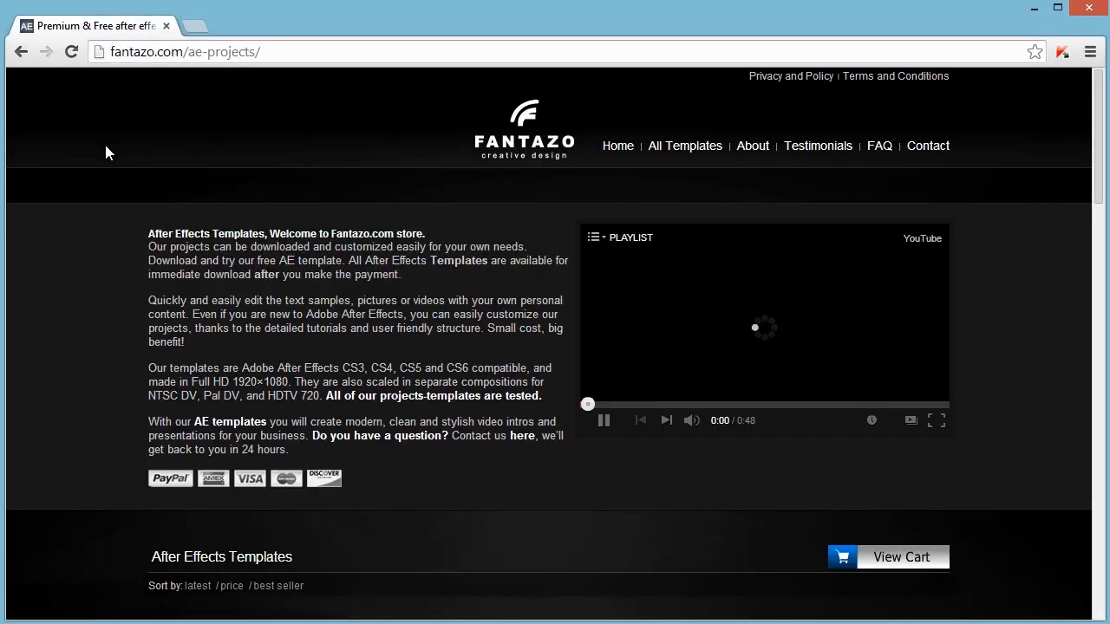
scroll(down, 3)
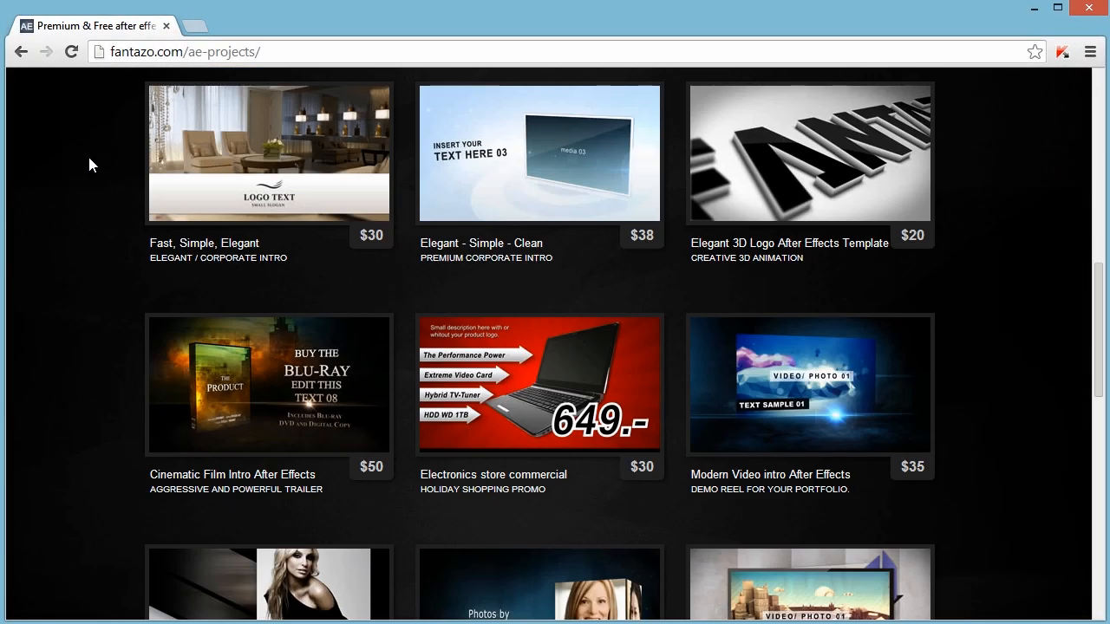
click(267, 153)
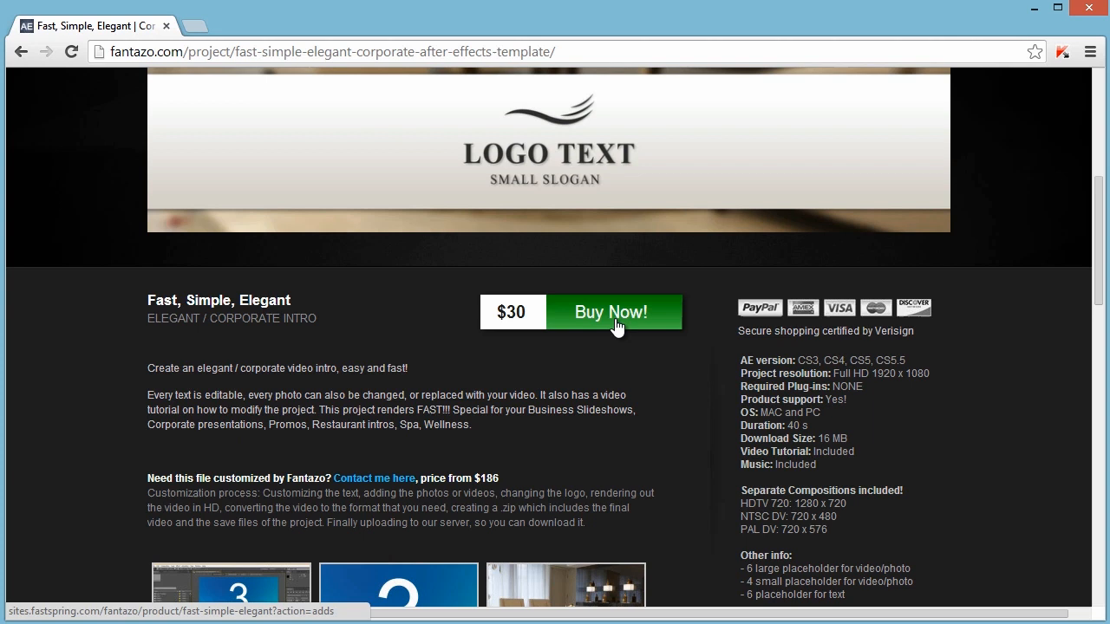
- Buy Now the template, dismiss the Norton seal popup, and add it to the order for a USD 30.00 subtotal
click(610, 312)
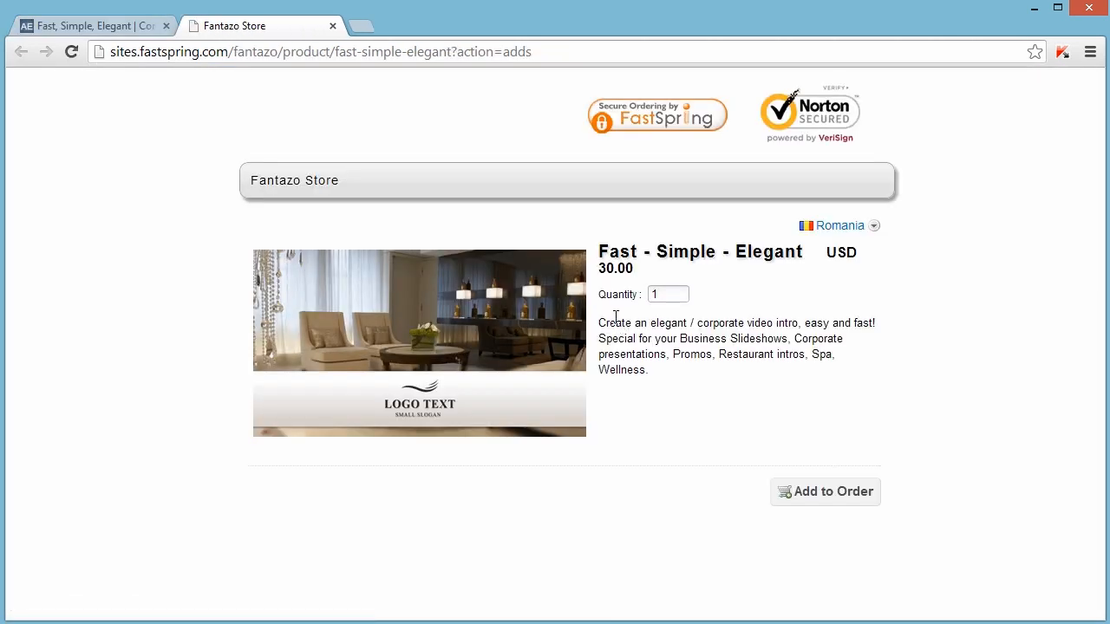
mouse_move(534, 298)
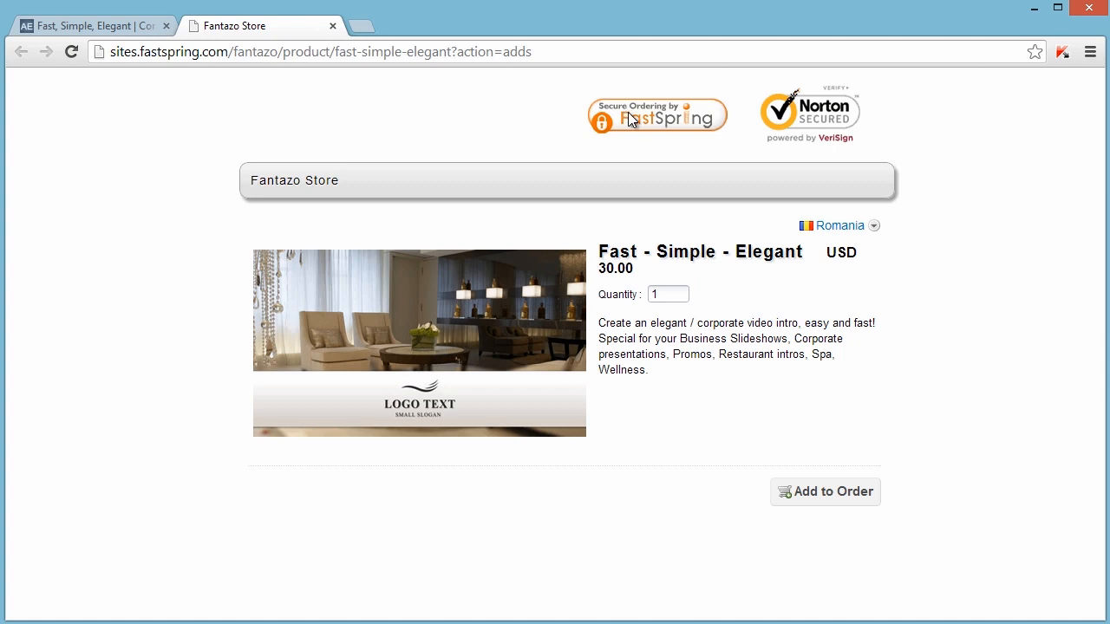
mouse_move(756, 120)
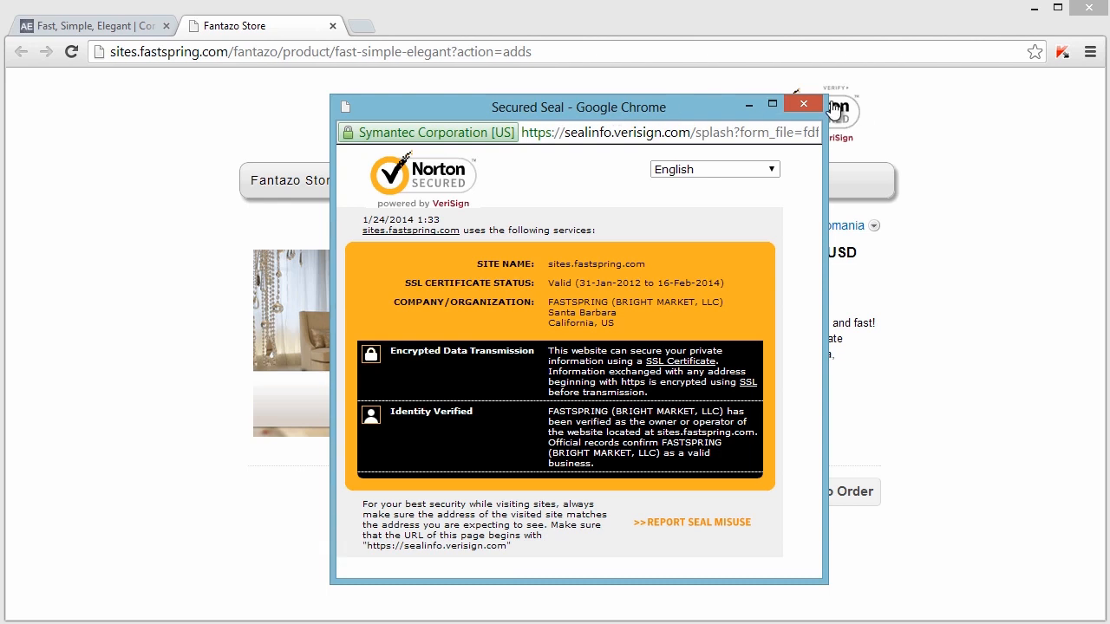
click(801, 104)
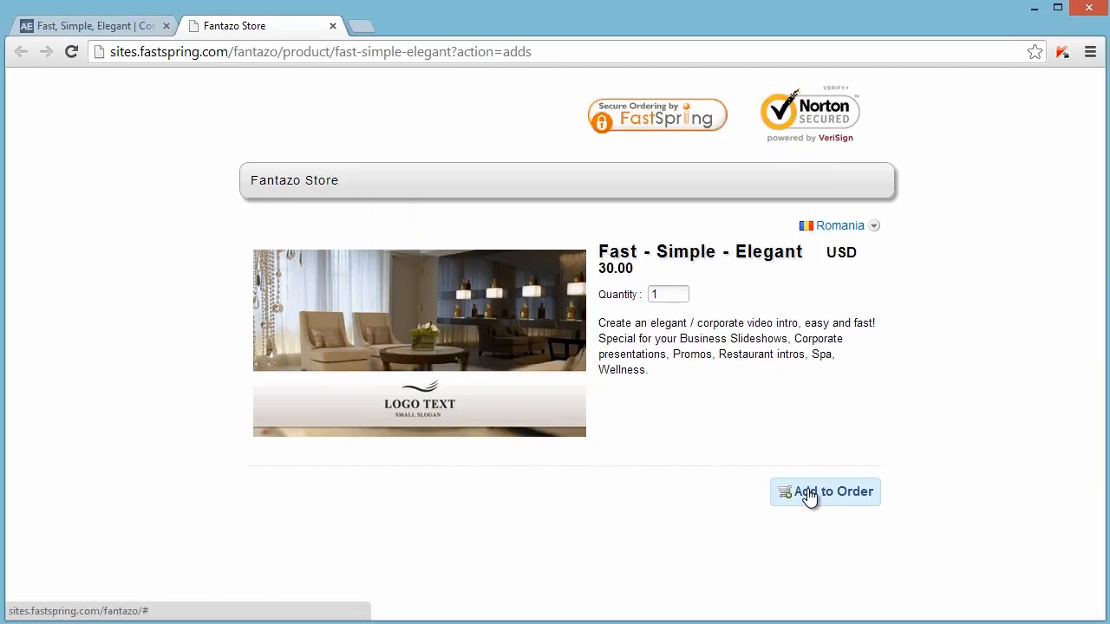
click(826, 492)
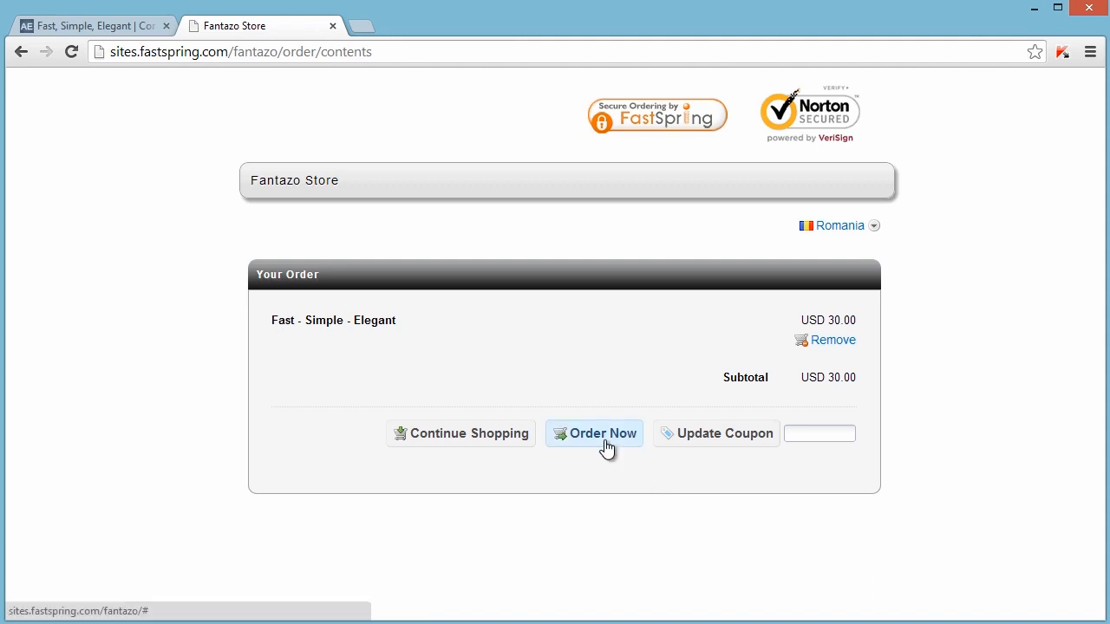
- Proceed to checkout and check the site's verified identity details before filling the customer form
click(593, 433)
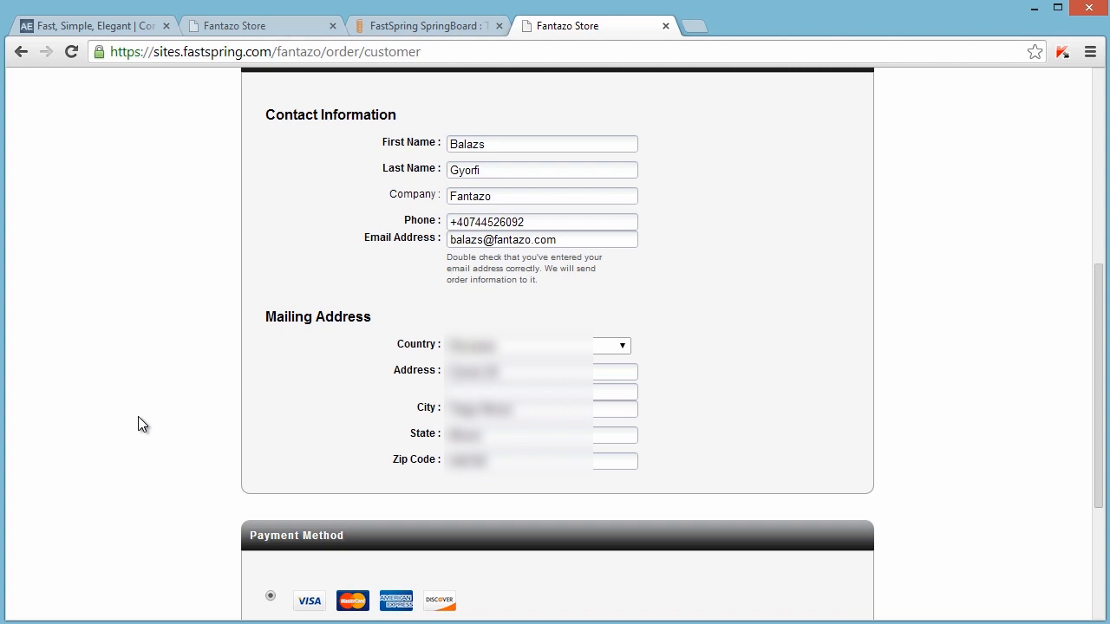
click(93, 52)
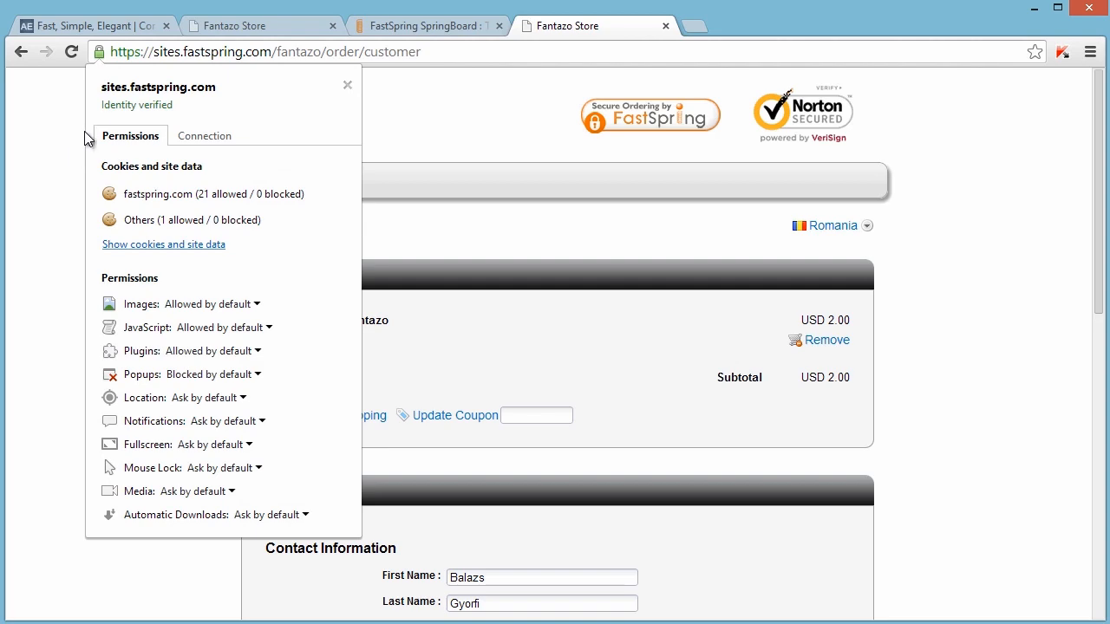
mouse_move(59, 153)
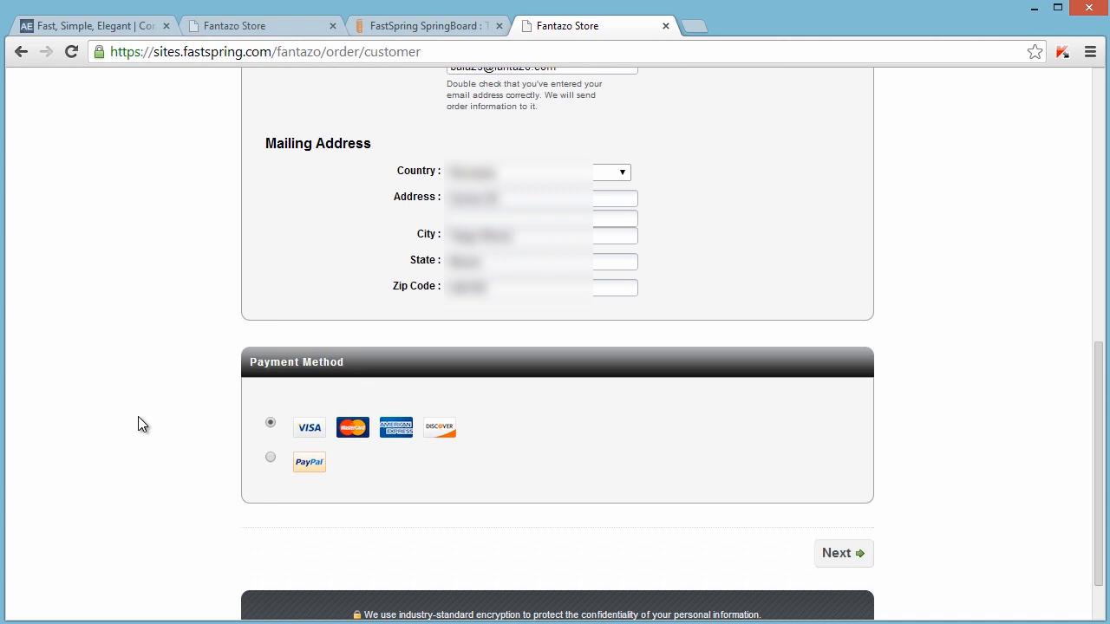
mouse_move(789, 527)
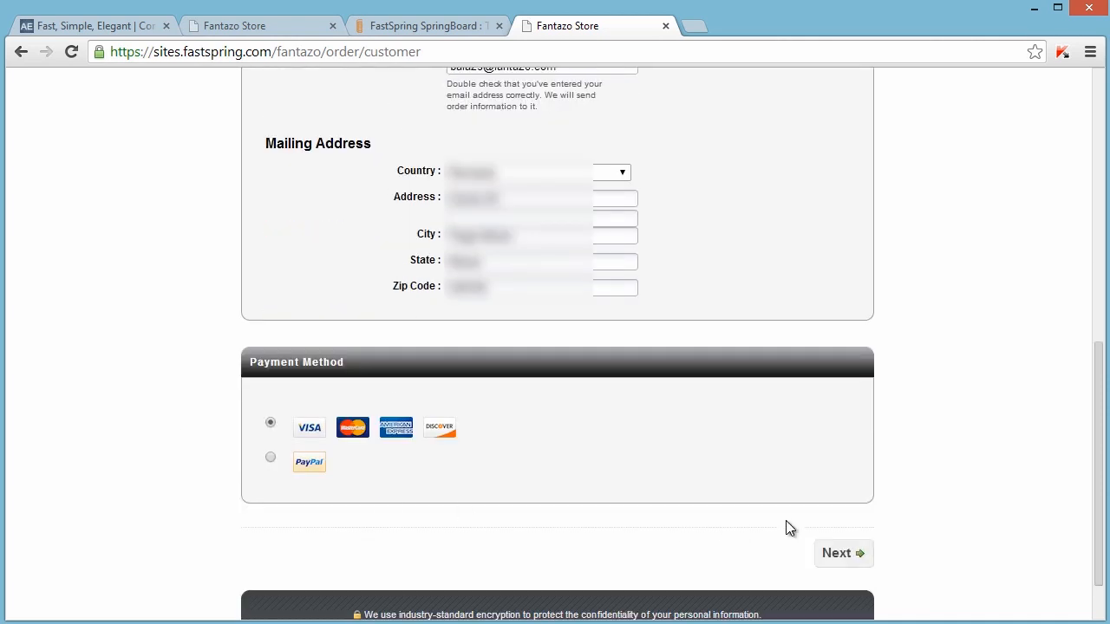
mouse_move(843, 553)
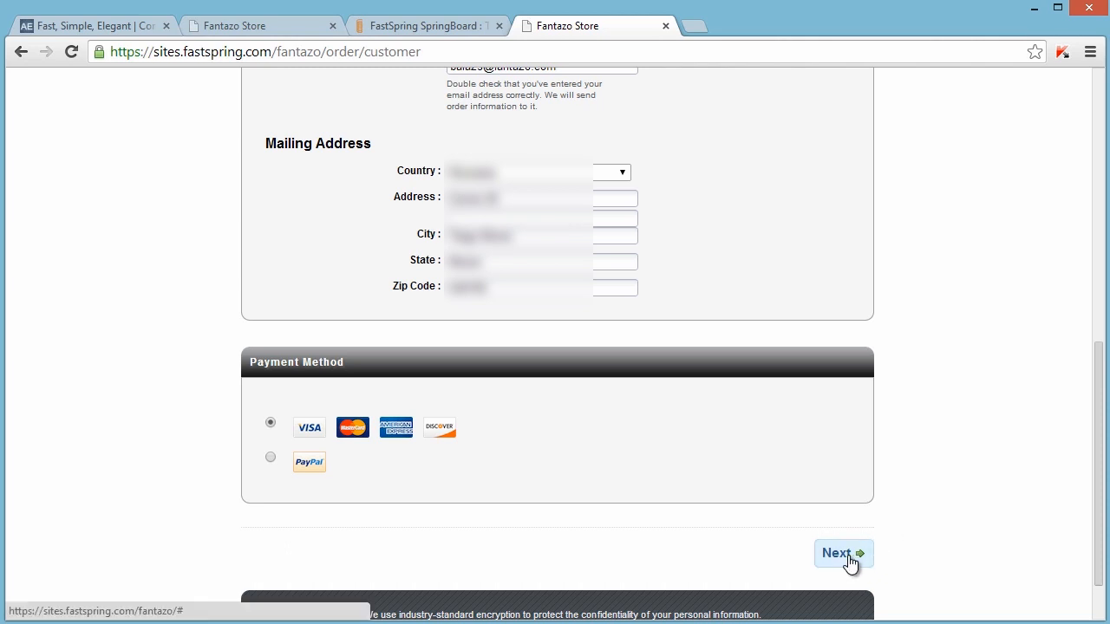
- Enter the card number, expiration and security code and complete the USD 2.48 Test Product order
click(843, 553)
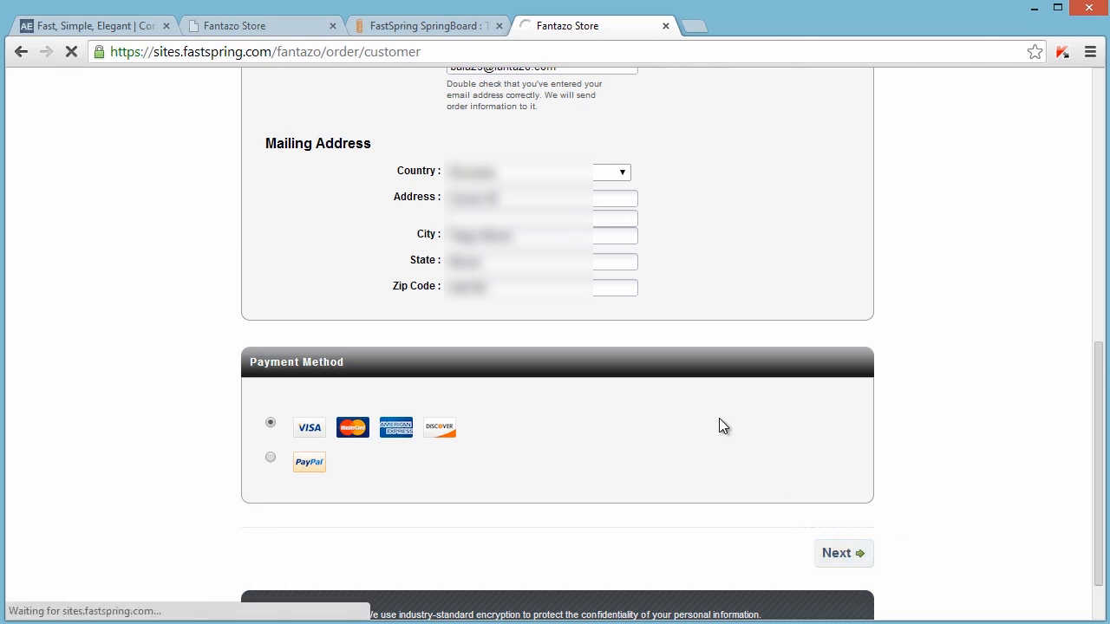
click(843, 553)
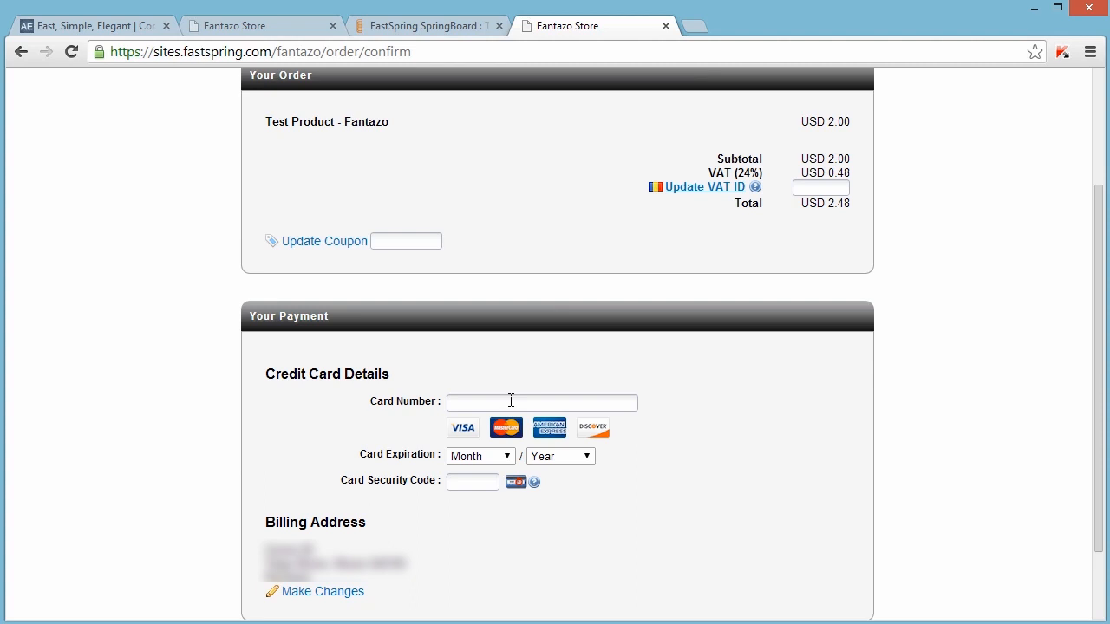
scroll(down, 3)
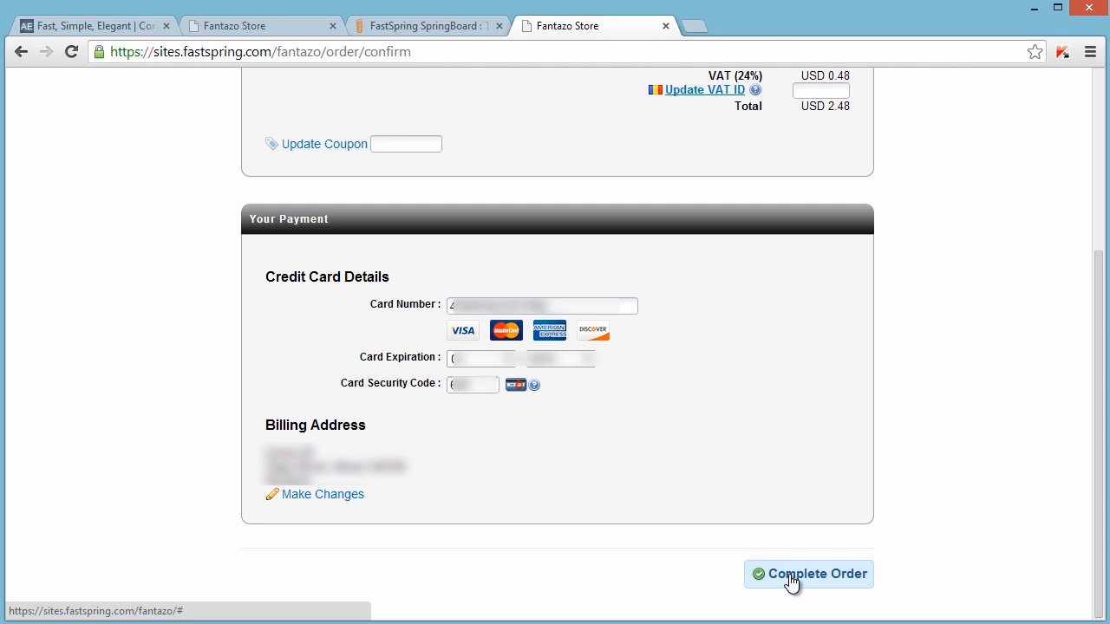
click(806, 574)
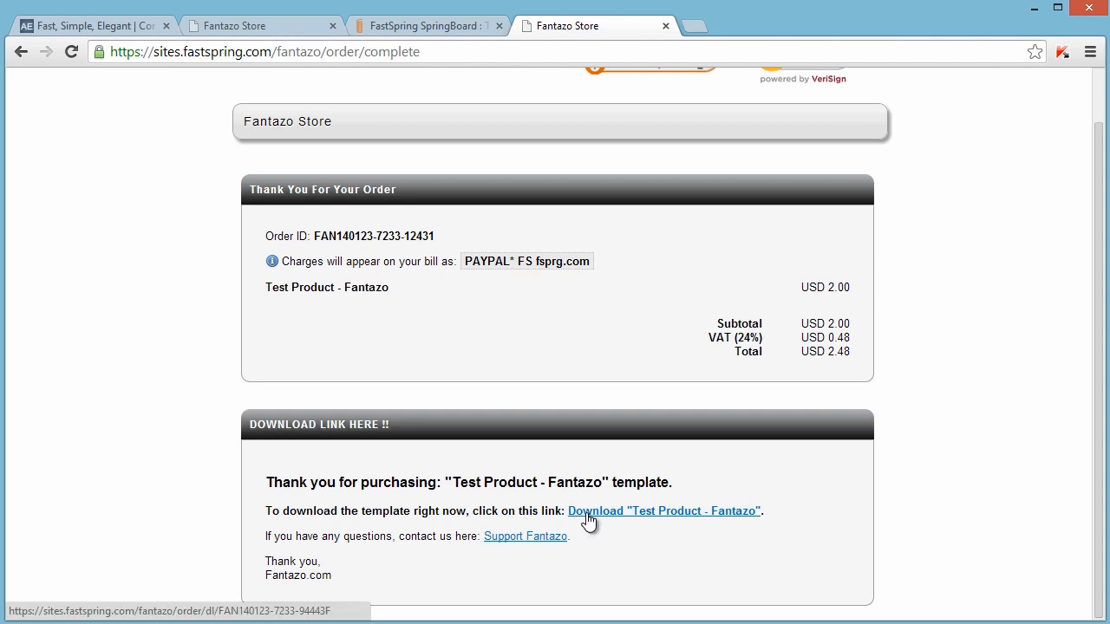
- Start the template download, then choose PayPal on the customer page and continue to PayPal checkout
click(664, 510)
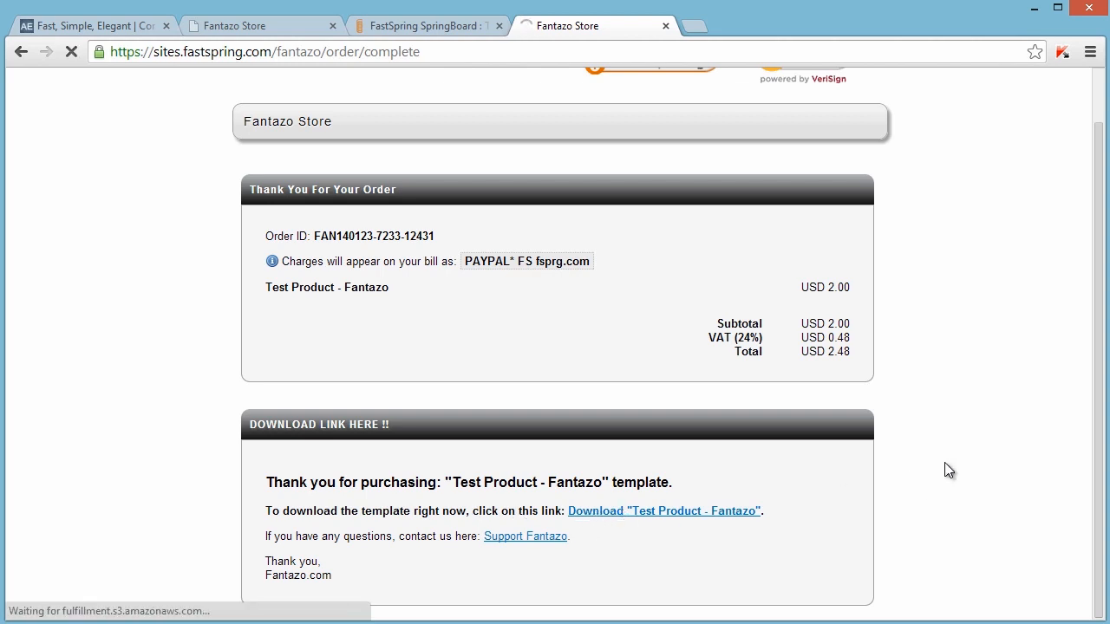
click(664, 510)
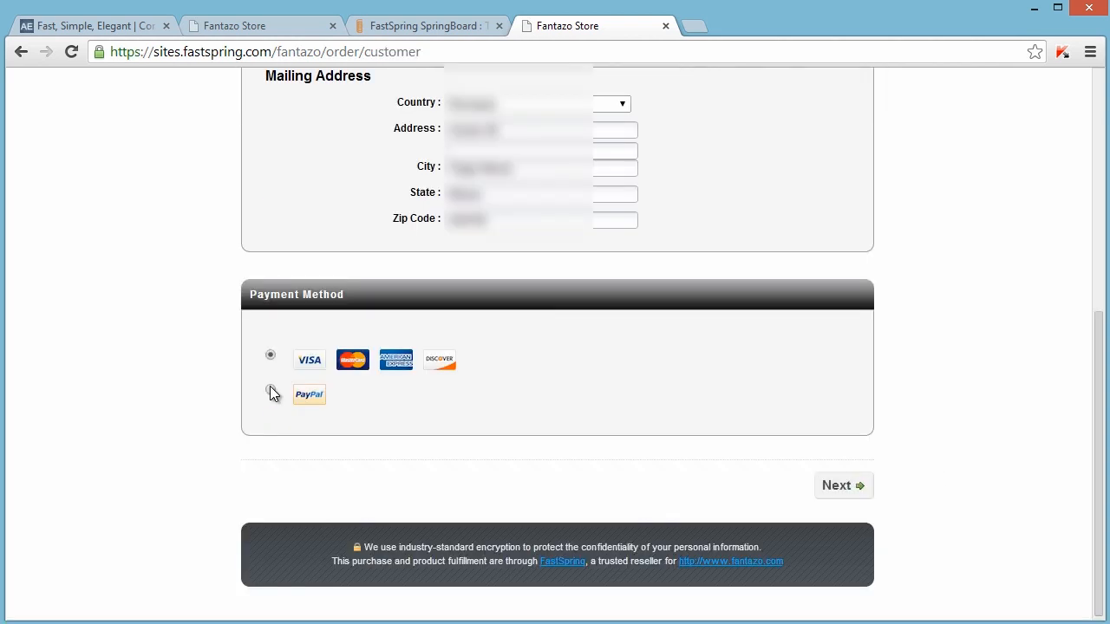
click(271, 389)
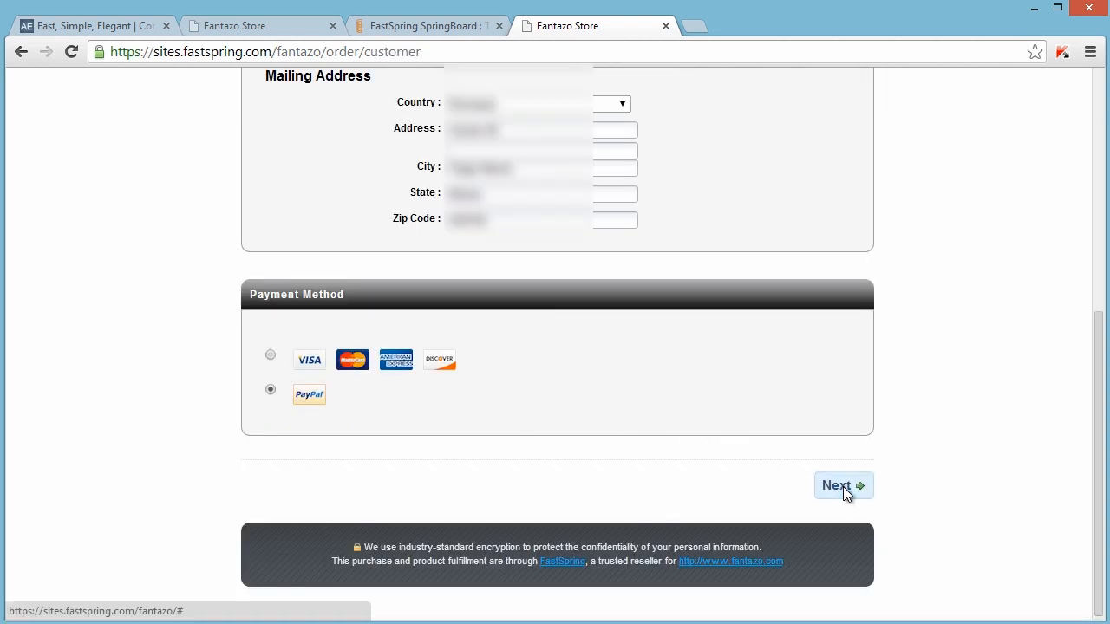
click(843, 486)
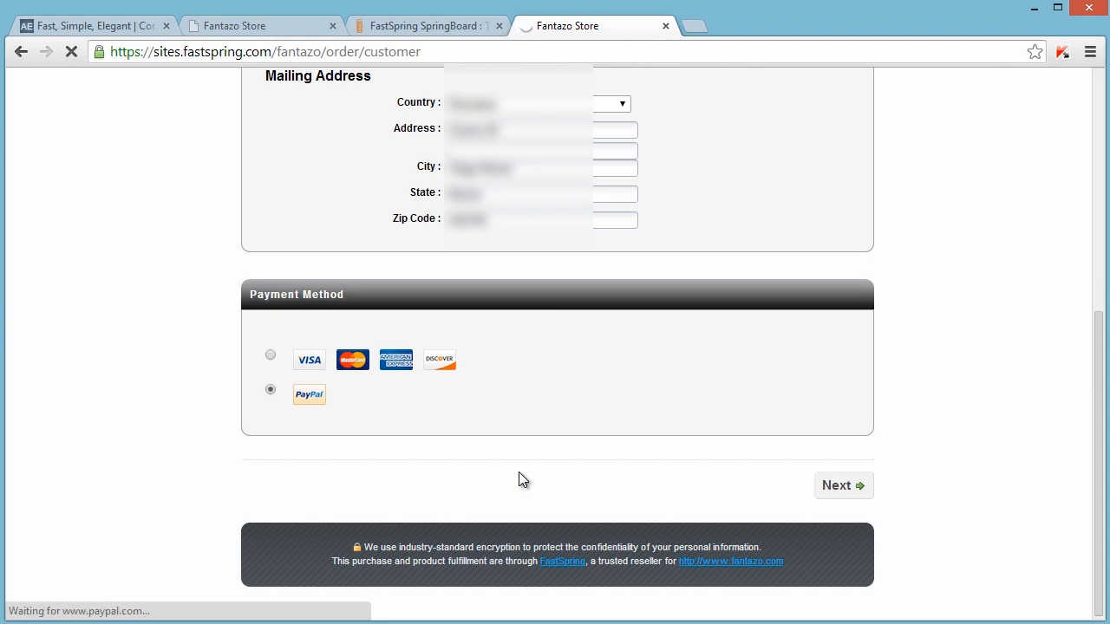
click(843, 486)
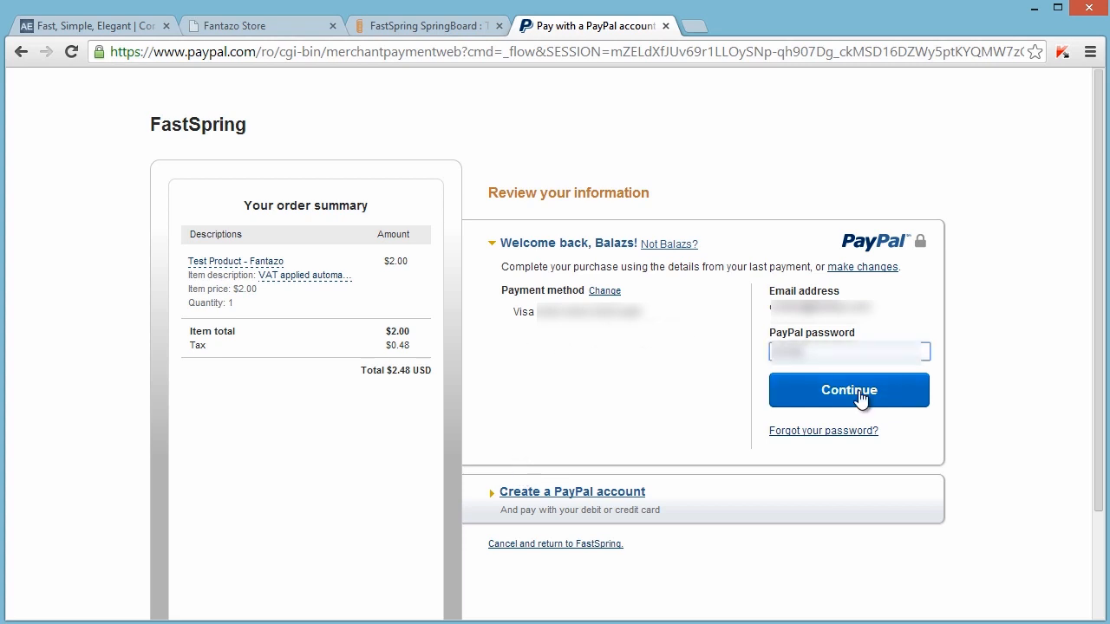
- Log in to PayPal and confirm the $2.48 payment, returning to the FastSpring confirmation
click(848, 388)
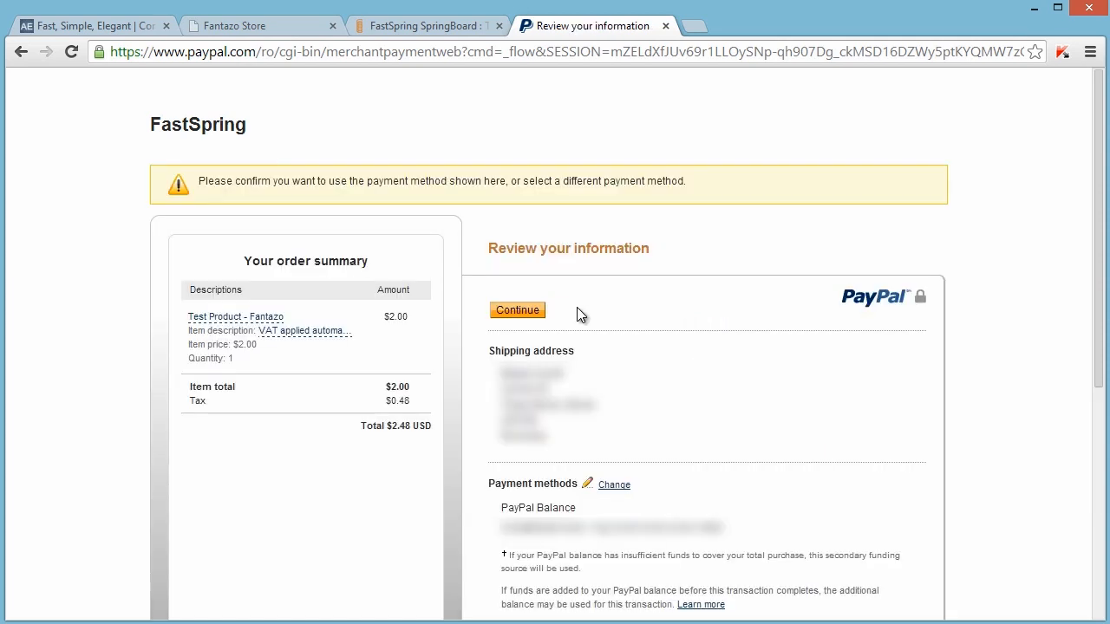
click(516, 308)
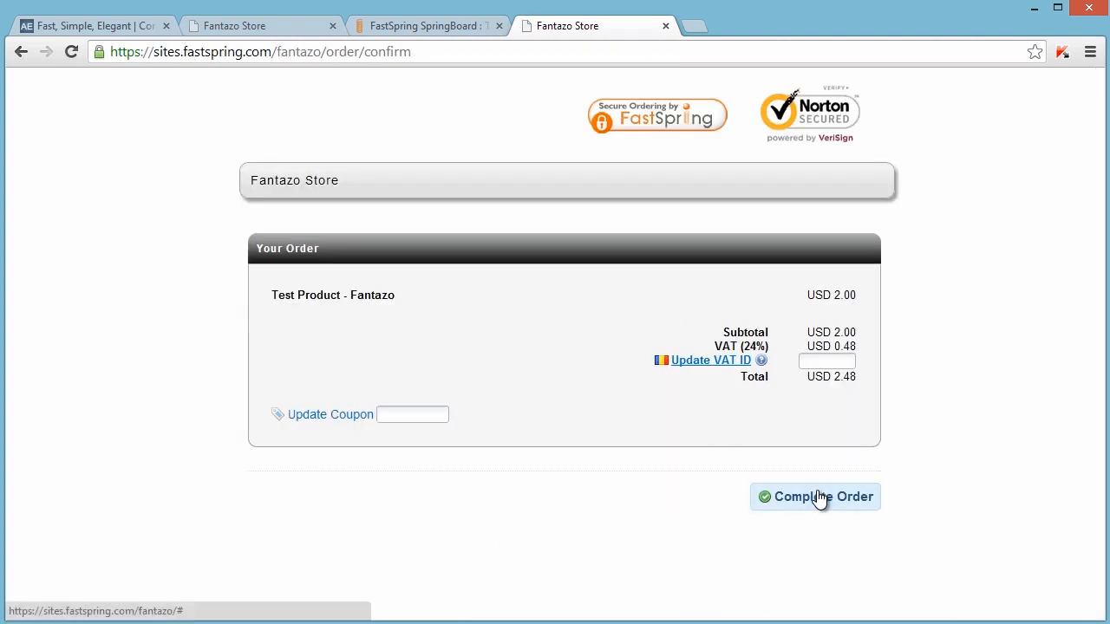
- Complete the PayPal-paid order and start the Test Product - Fantazo test-product.zip download
click(815, 496)
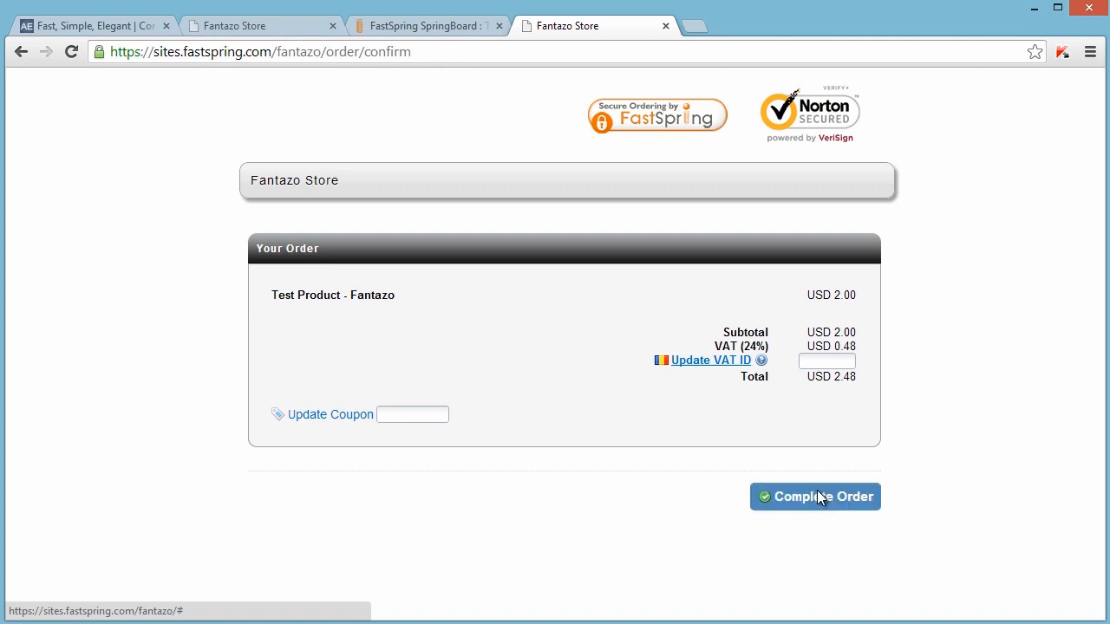
click(815, 496)
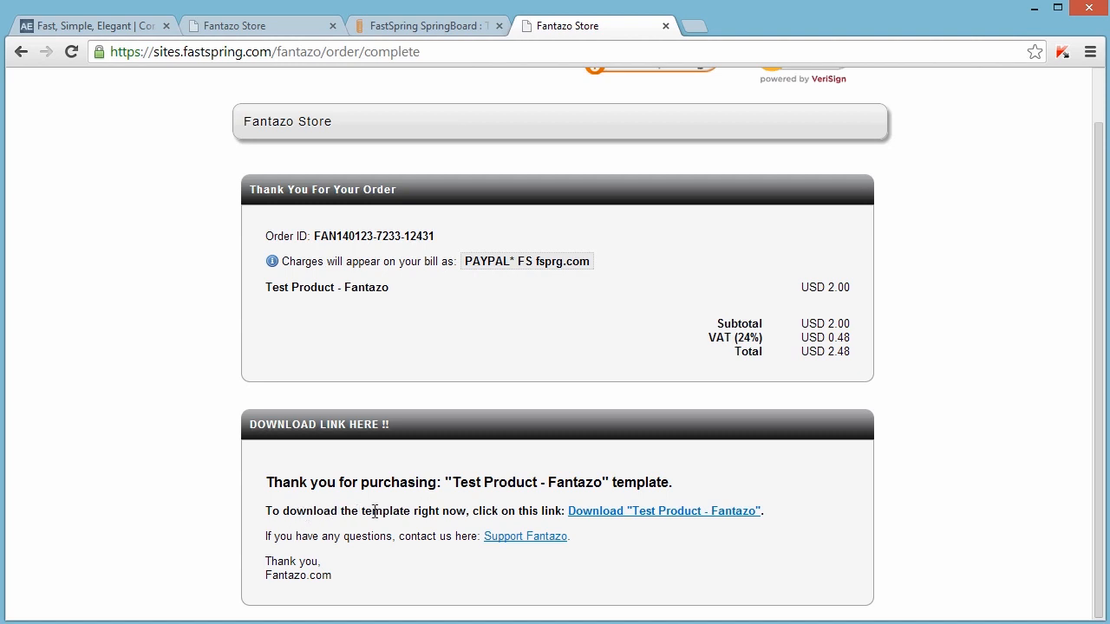
mouse_move(625, 517)
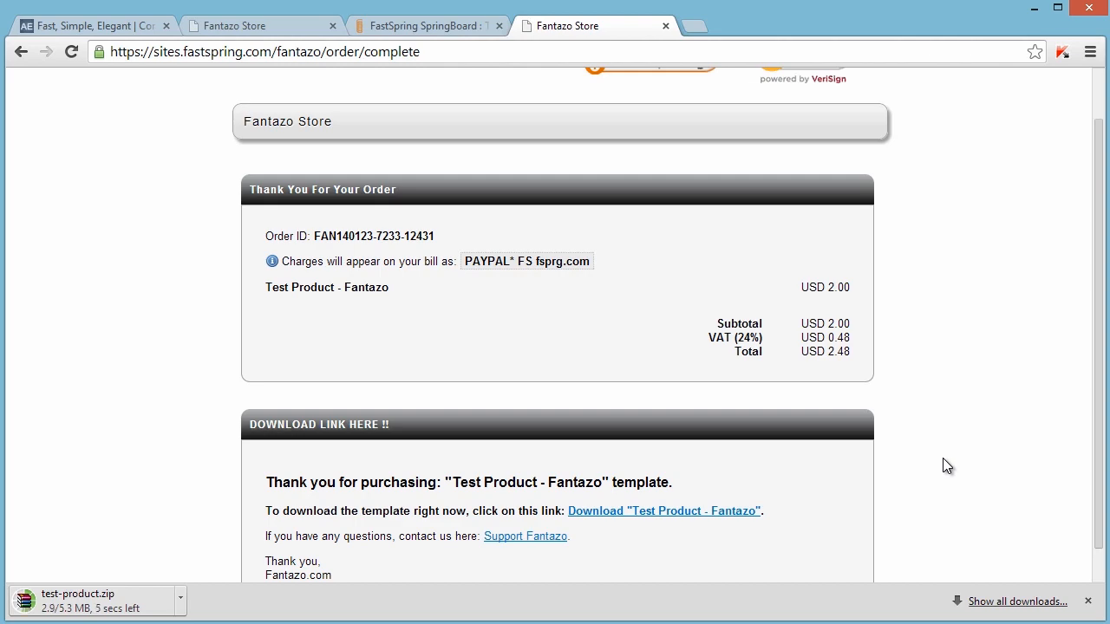
scroll(down, 3)
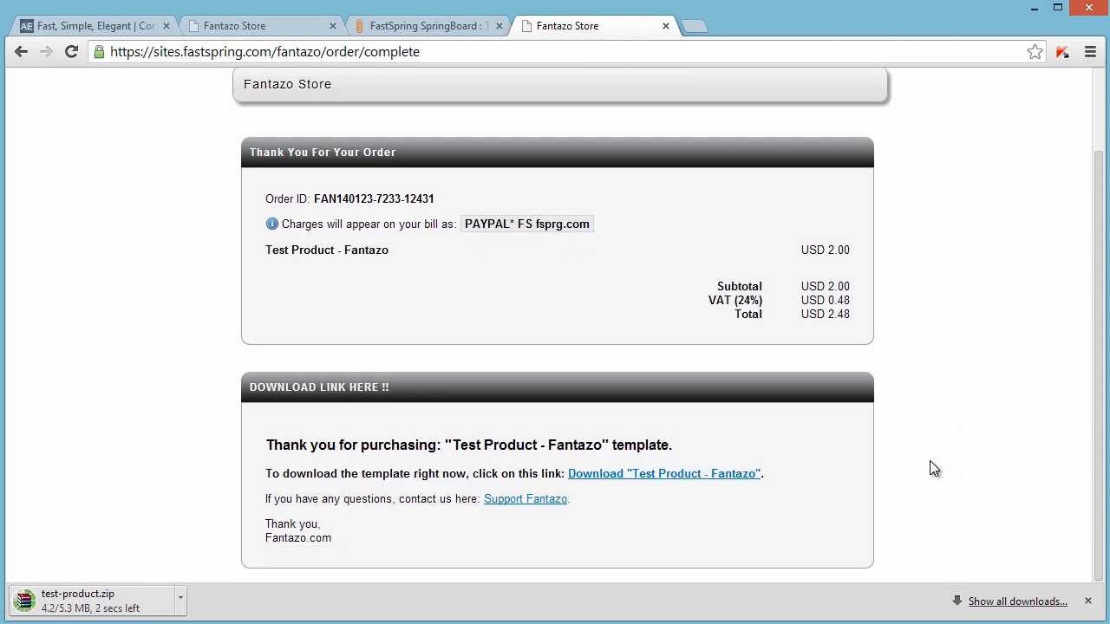